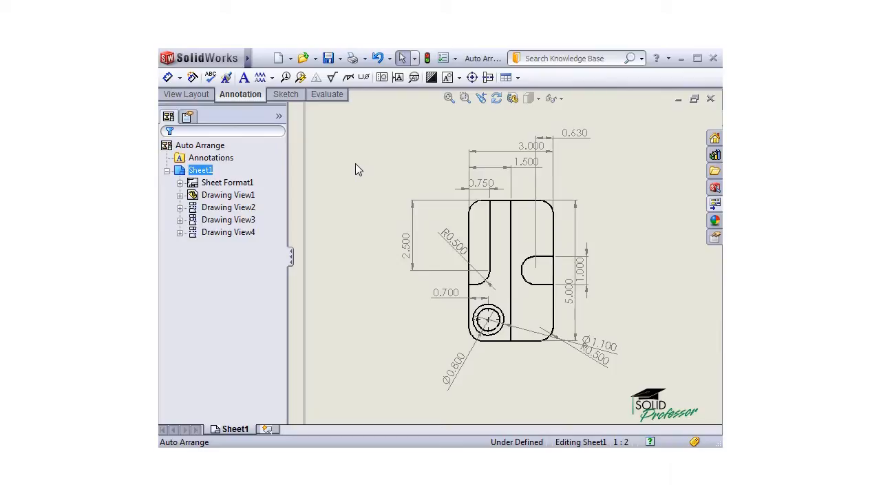
{"action": "mouse_move", "coordinate": [385, 201]}
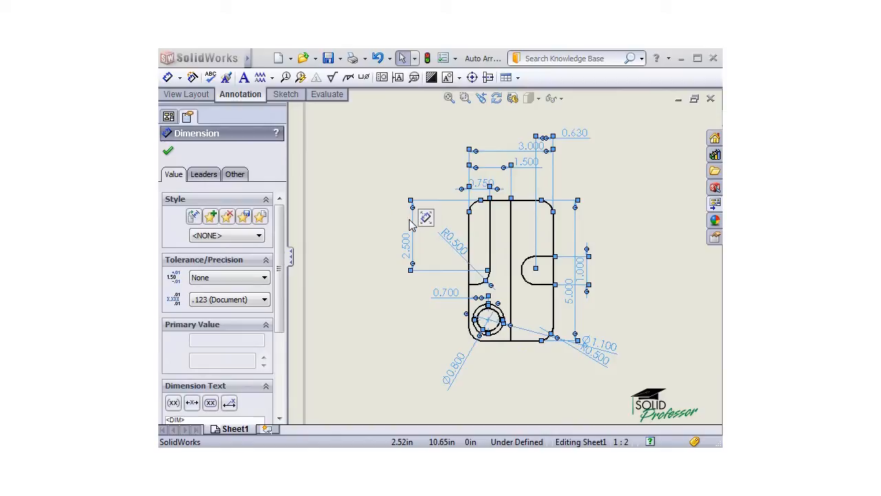
Select all dimensions in the part drawing view, opening the Dimension PropertyManager
{"action": "double_click", "coordinate": [530, 145]}
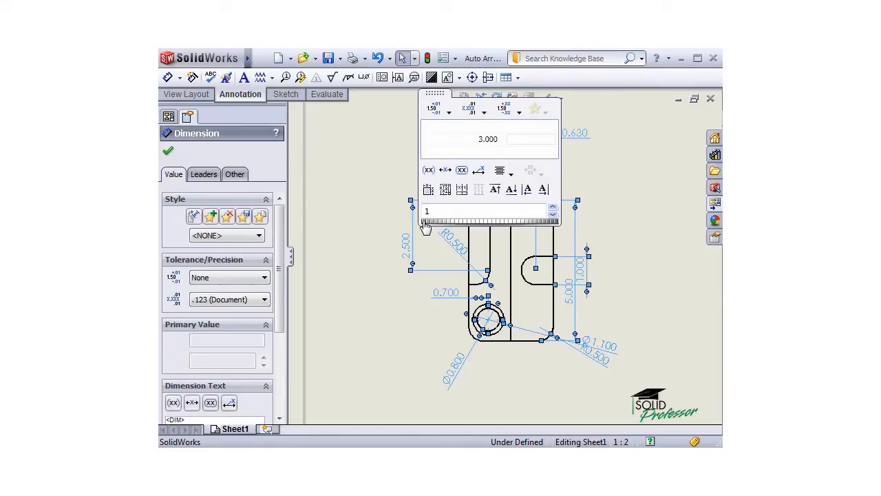
{"action": "mouse_move", "coordinate": [445, 190]}
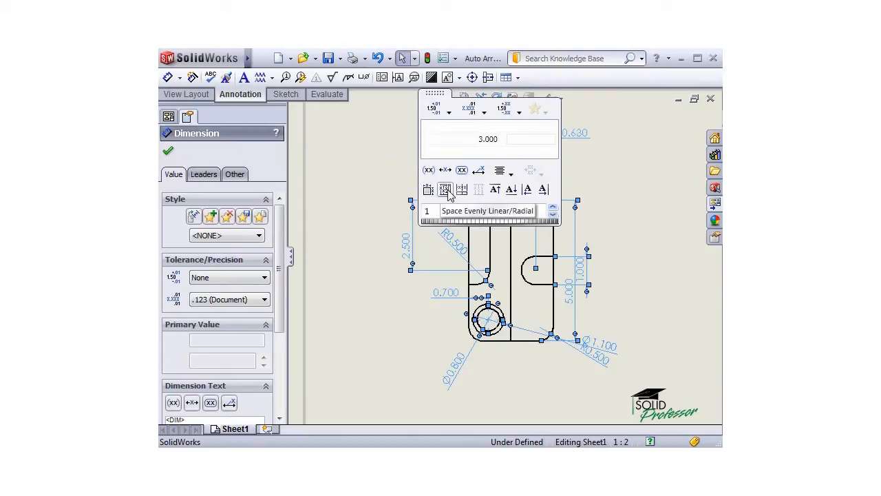
{"action": "mouse_move", "coordinate": [478, 189]}
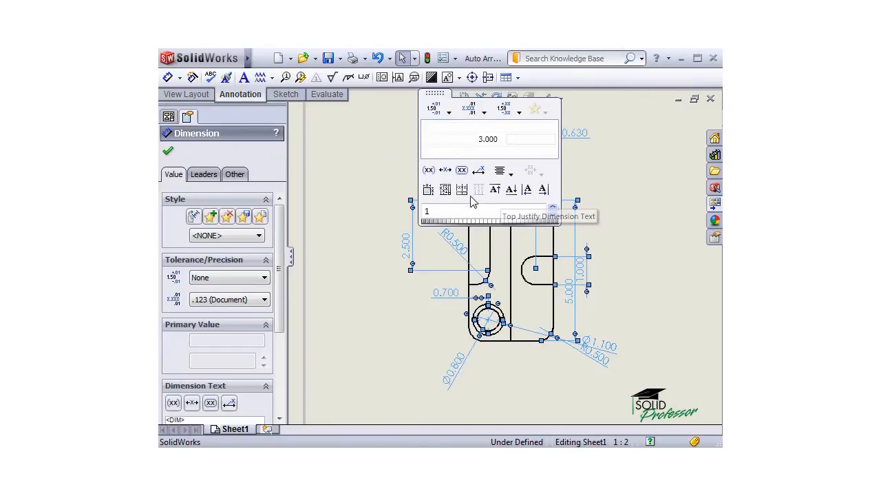
{"action": "mouse_move", "coordinate": [428, 191]}
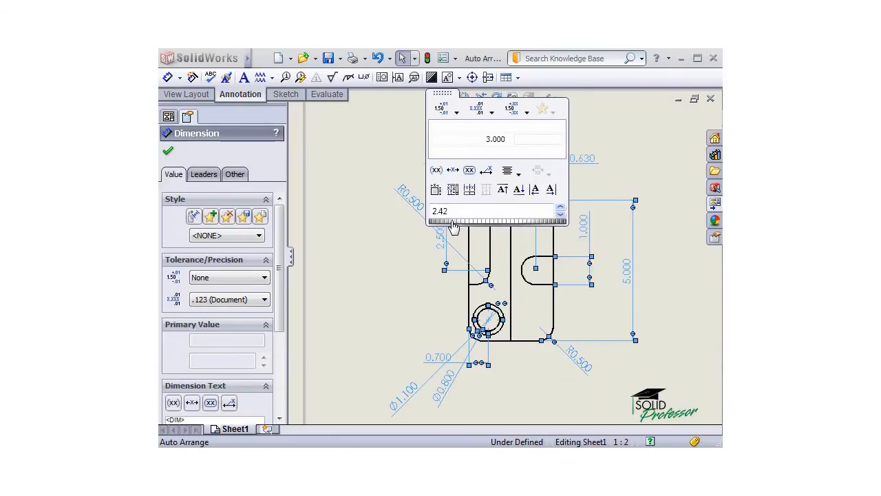
Lower the Dimension Palette spacing from 2.42 to 1.2
{"action": "type", "text": "1.64"}
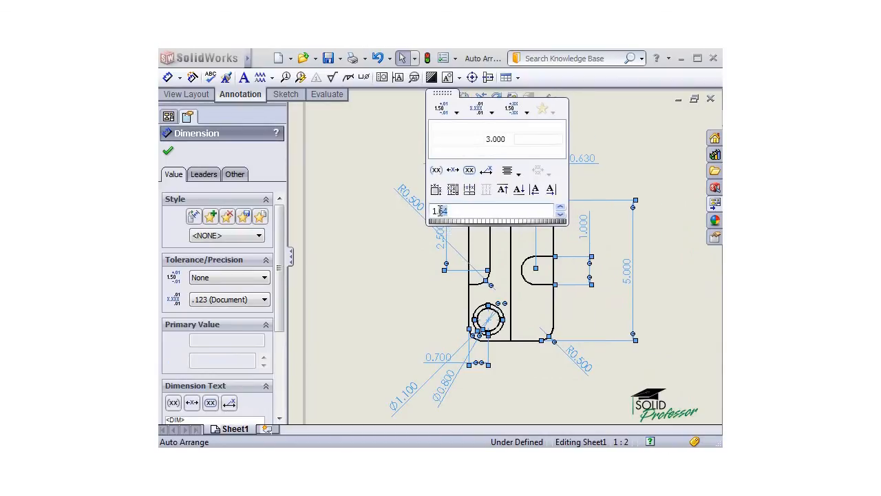
{"action": "type", "text": "1.2"}
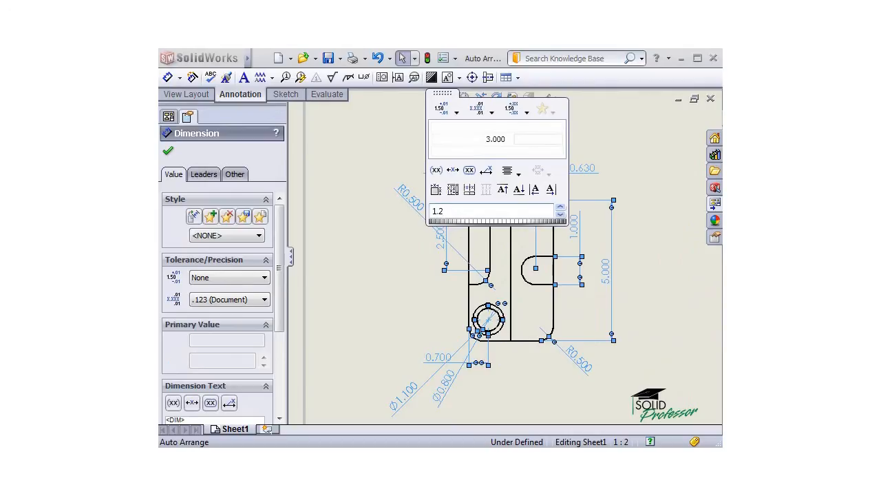